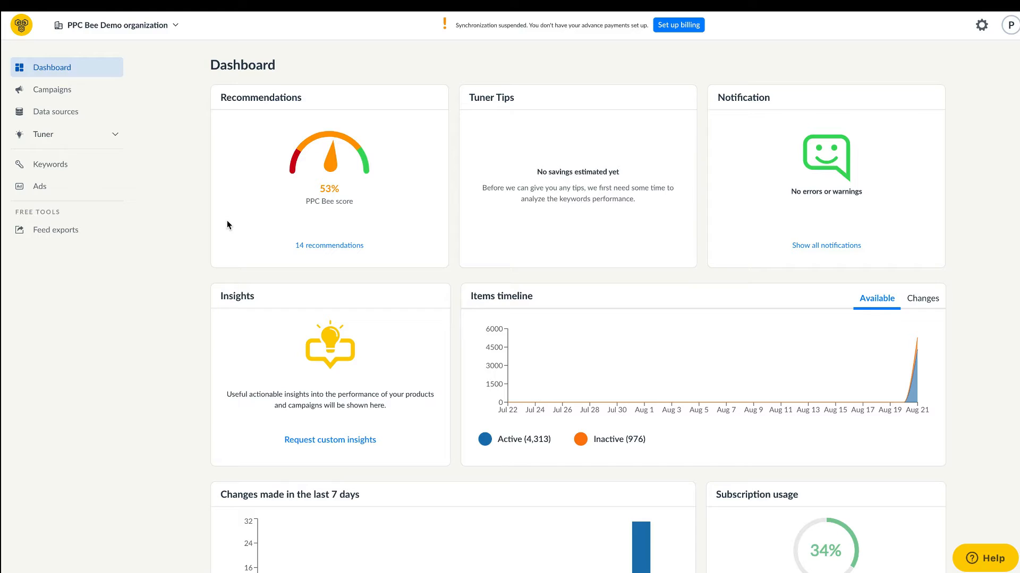
{"action": "mouse_move", "coordinate": [225, 192]}
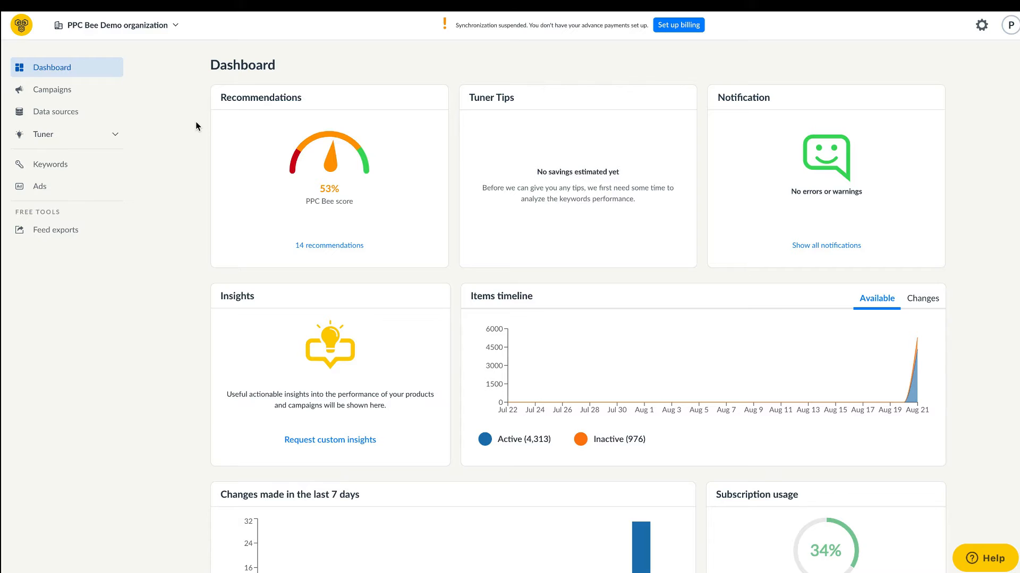
Step: Browse the dashboard and settings menu, then open the SEA Electronics campaign from Campaigns
{"action": "scroll", "scroll_direction": "down", "scroll_amount": 3}
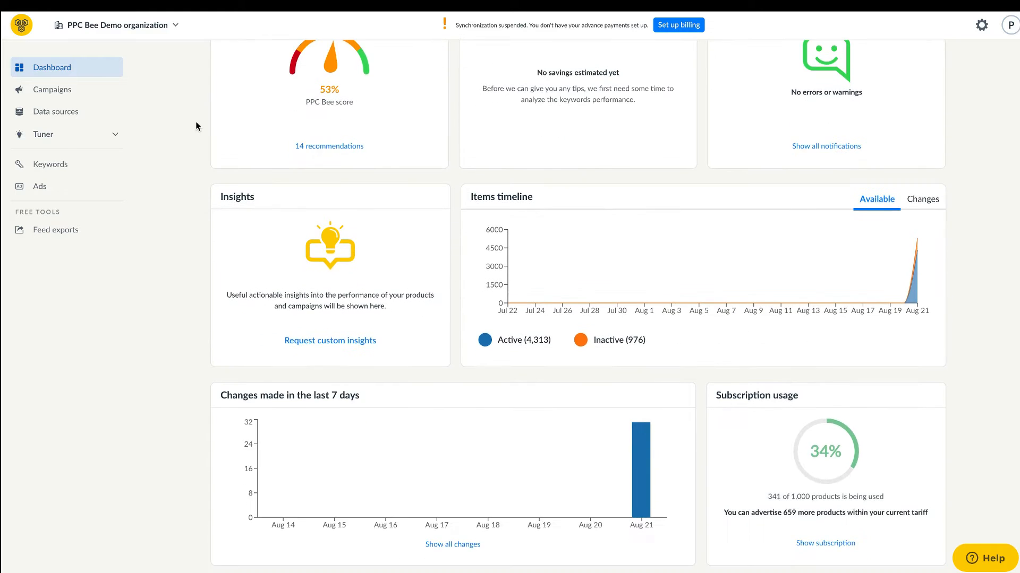
{"action": "scroll", "scroll_direction": "up", "scroll_amount": 3}
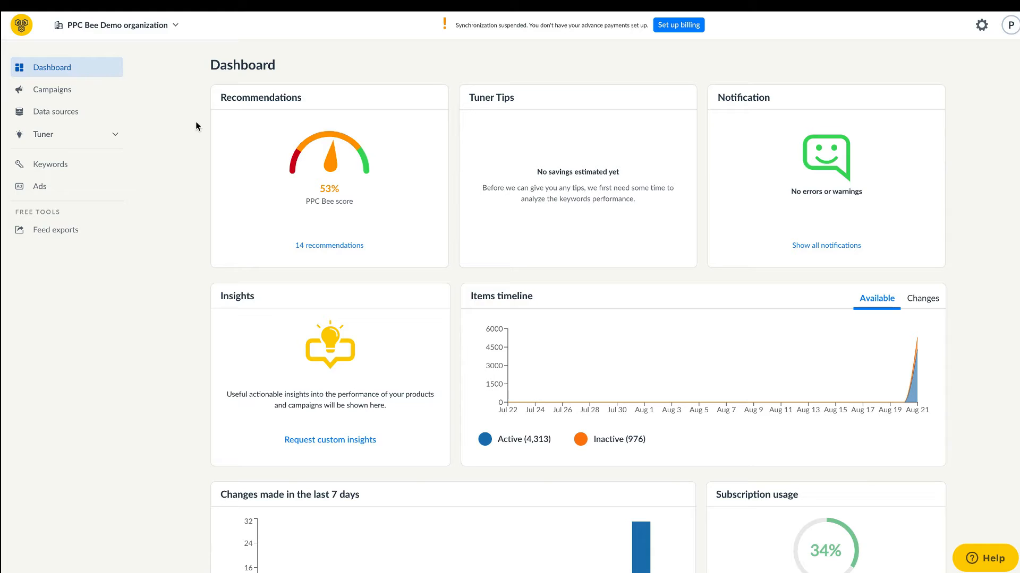
{"action": "mouse_move", "coordinate": [13, 221]}
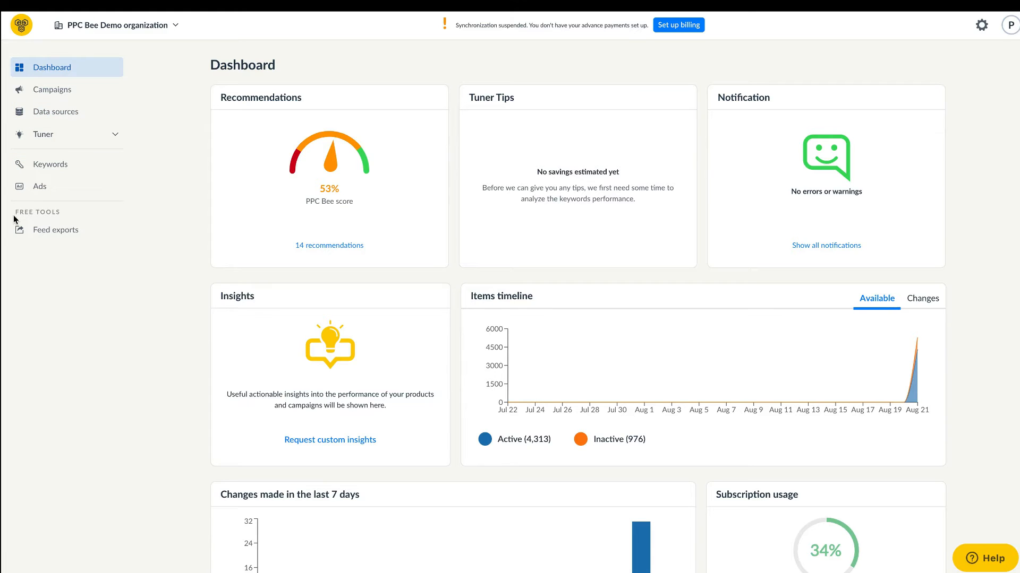
{"action": "mouse_move", "coordinate": [70, 285]}
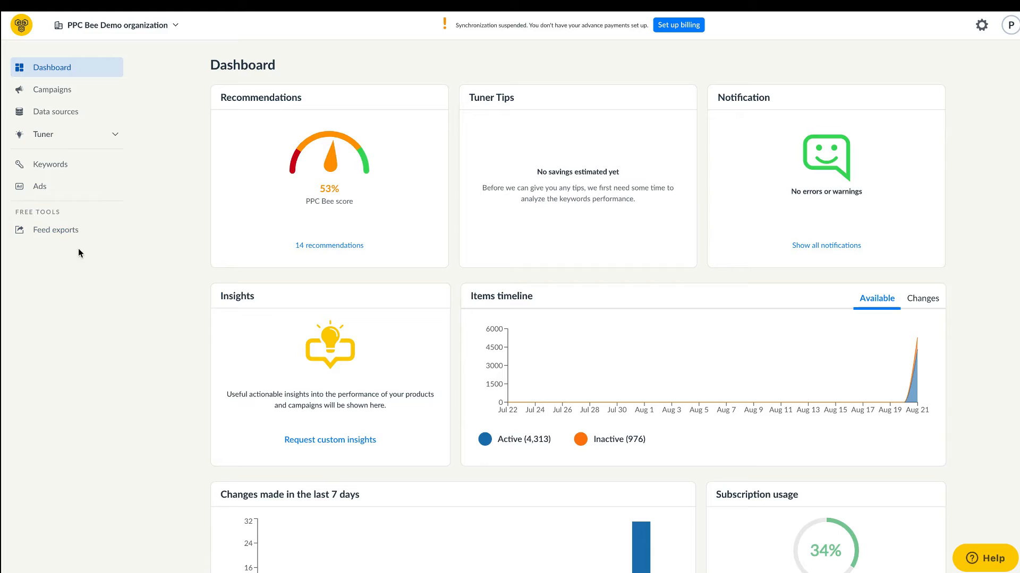
{"action": "mouse_move", "coordinate": [157, 125]}
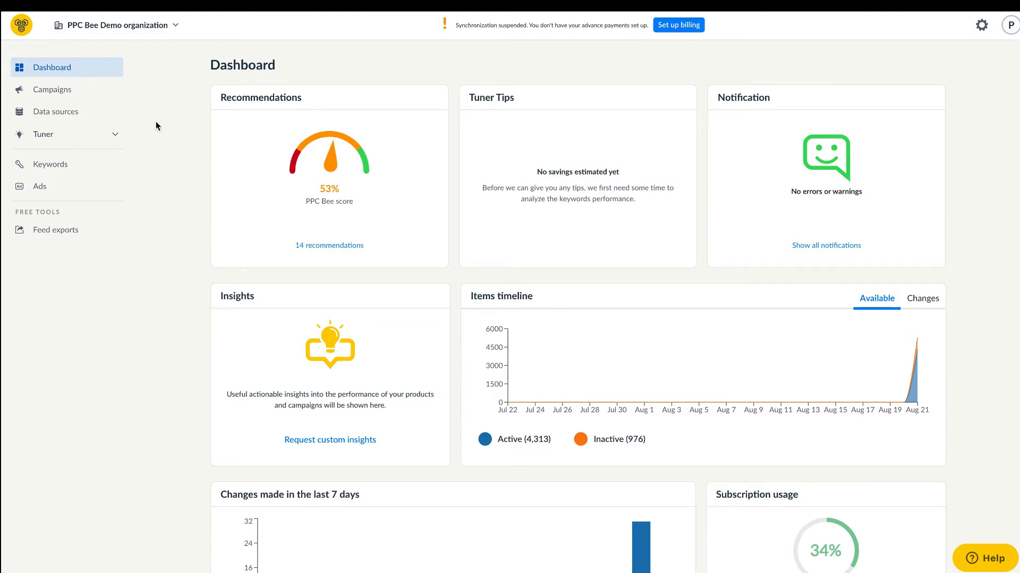
{"action": "mouse_move", "coordinate": [402, 146]}
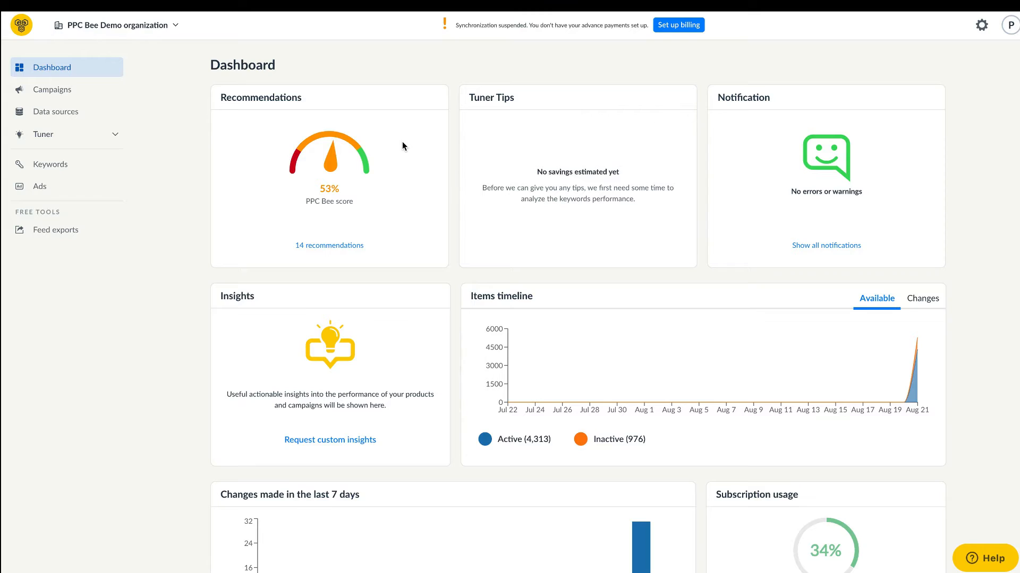
{"action": "mouse_move", "coordinate": [725, 109]}
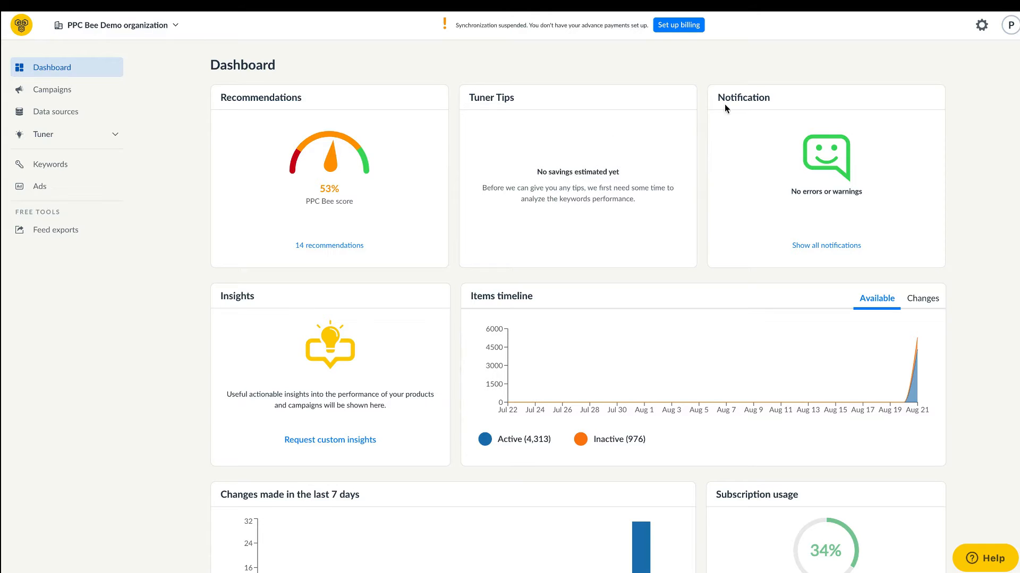
{"action": "left_click", "coordinate": [981, 25]}
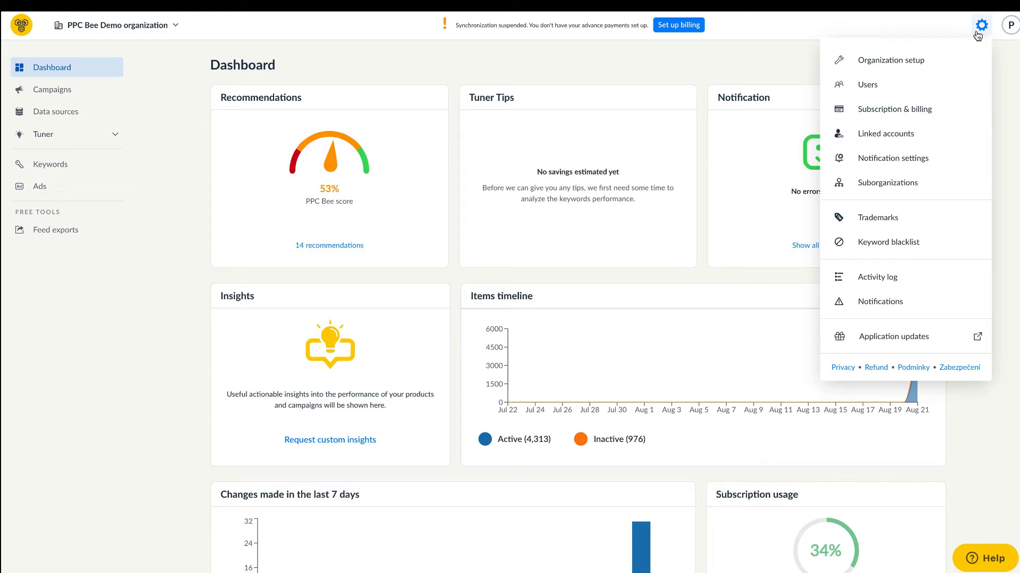
{"action": "mouse_move", "coordinate": [887, 183]}
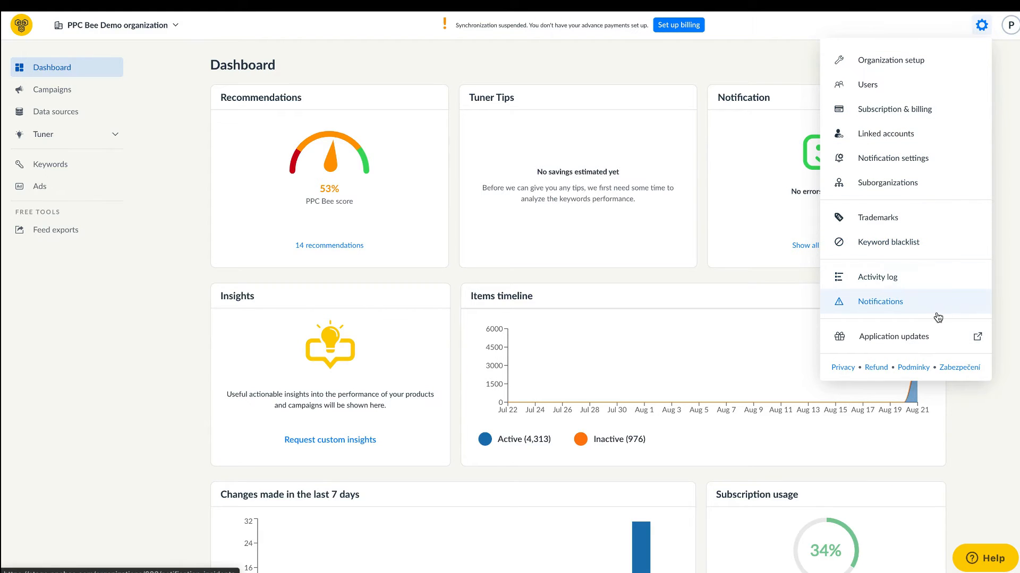
{"action": "mouse_move", "coordinate": [910, 60]}
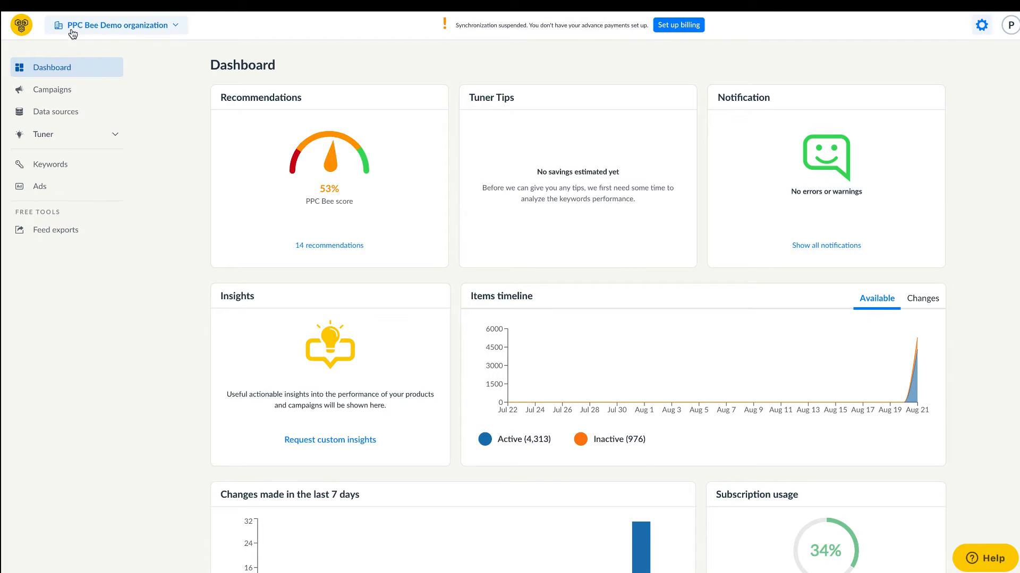
{"action": "mouse_move", "coordinate": [189, 49]}
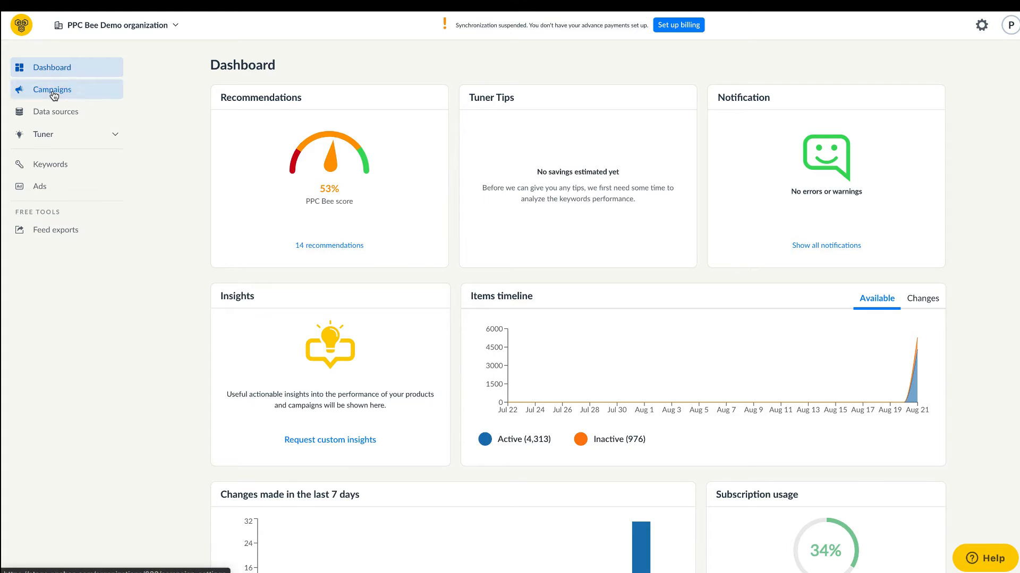
{"action": "left_click", "coordinate": [52, 89]}
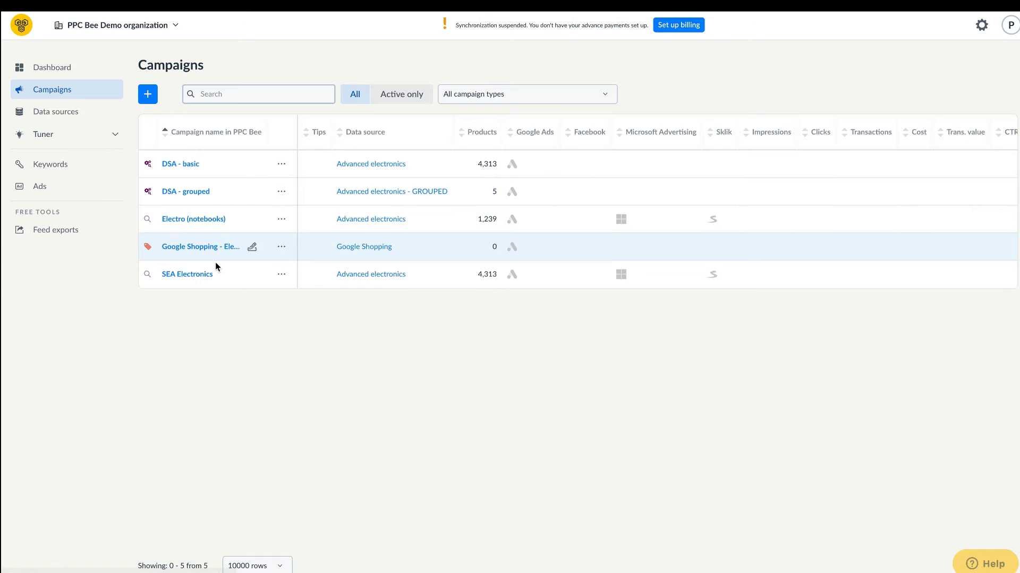
{"action": "left_click", "coordinate": [187, 274]}
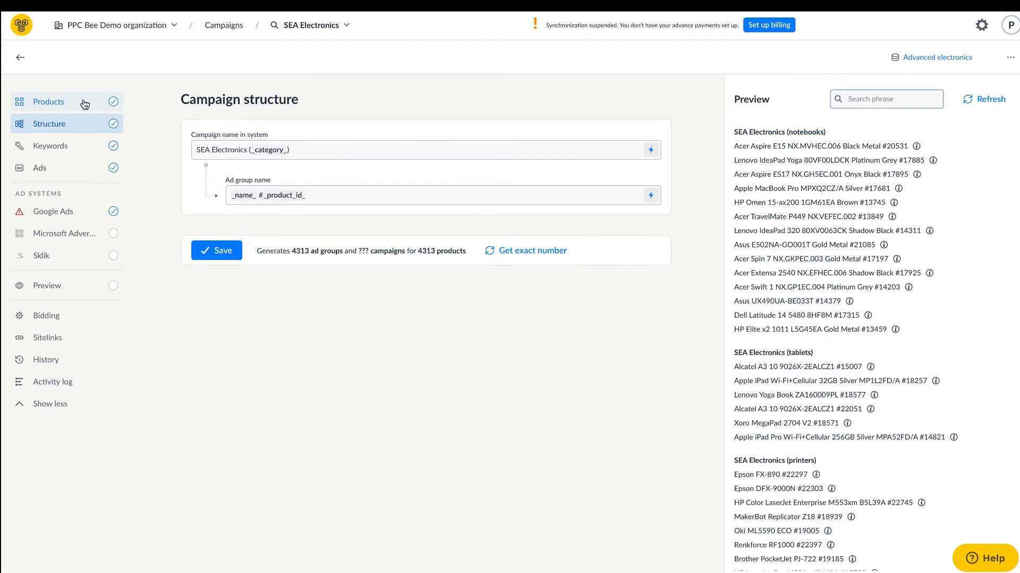
Step: View the SEA Electronics Products page (4,313 of 5,284 products) and check the campaign breadcrumb switcher
{"action": "left_click", "coordinate": [49, 101]}
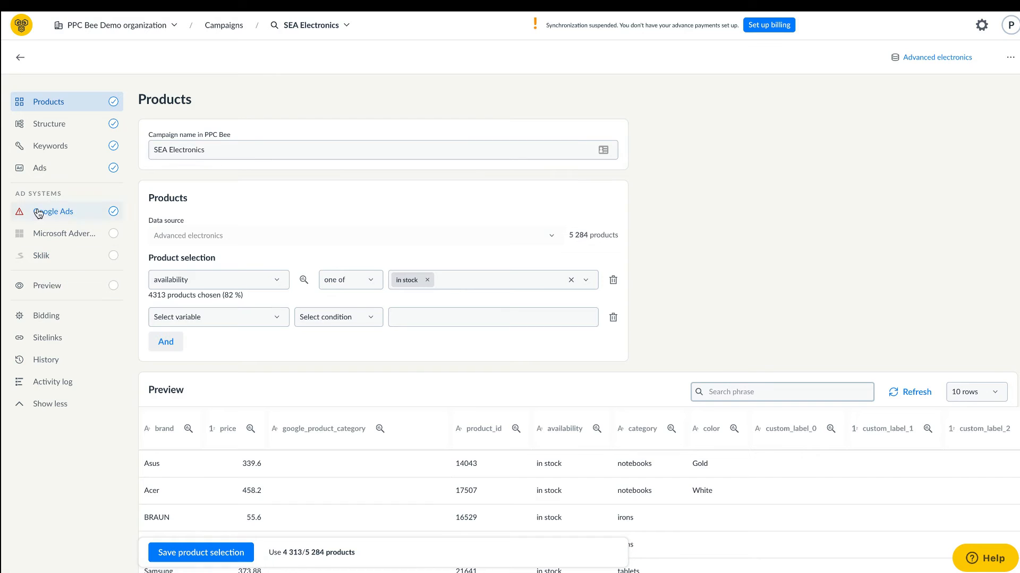
{"action": "mouse_move", "coordinate": [130, 208]}
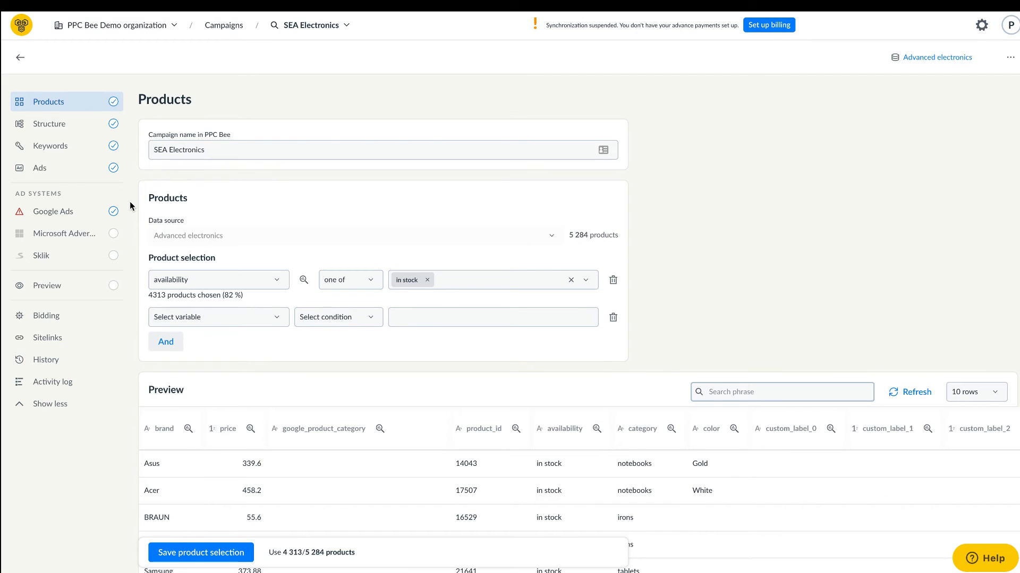
{"action": "mouse_move", "coordinate": [46, 285]}
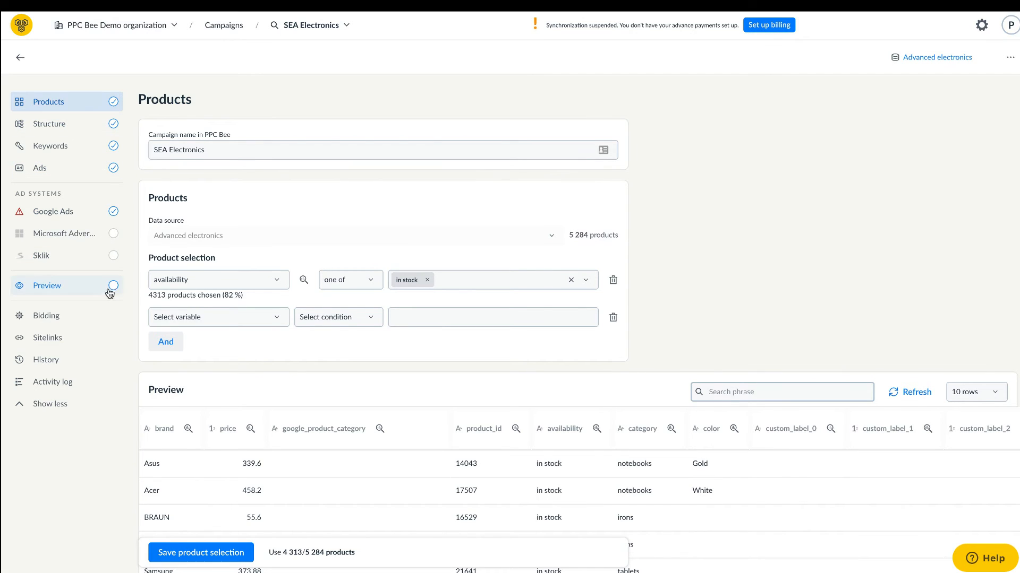
{"action": "mouse_move", "coordinate": [115, 281]}
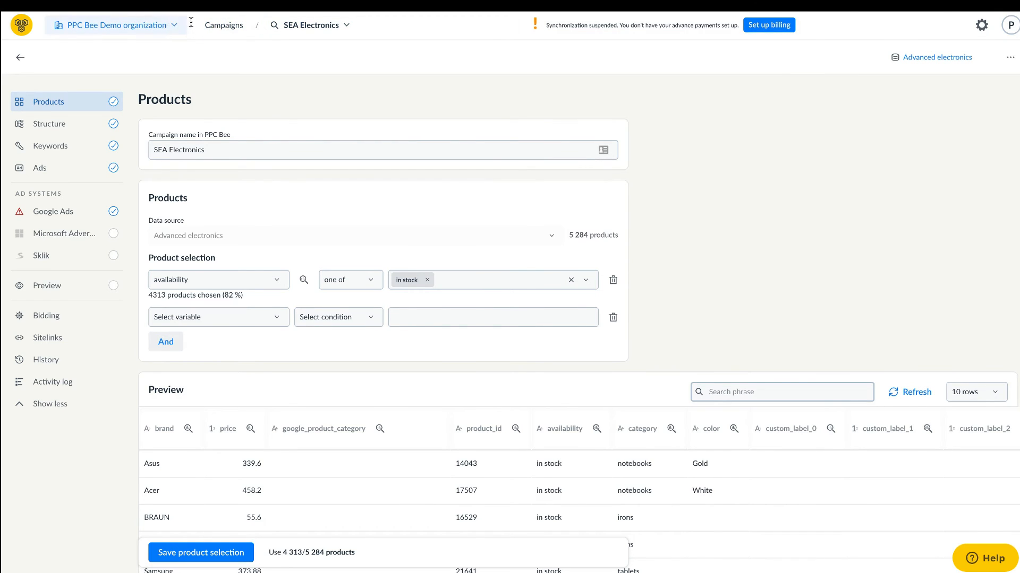
{"action": "left_click", "coordinate": [310, 25]}
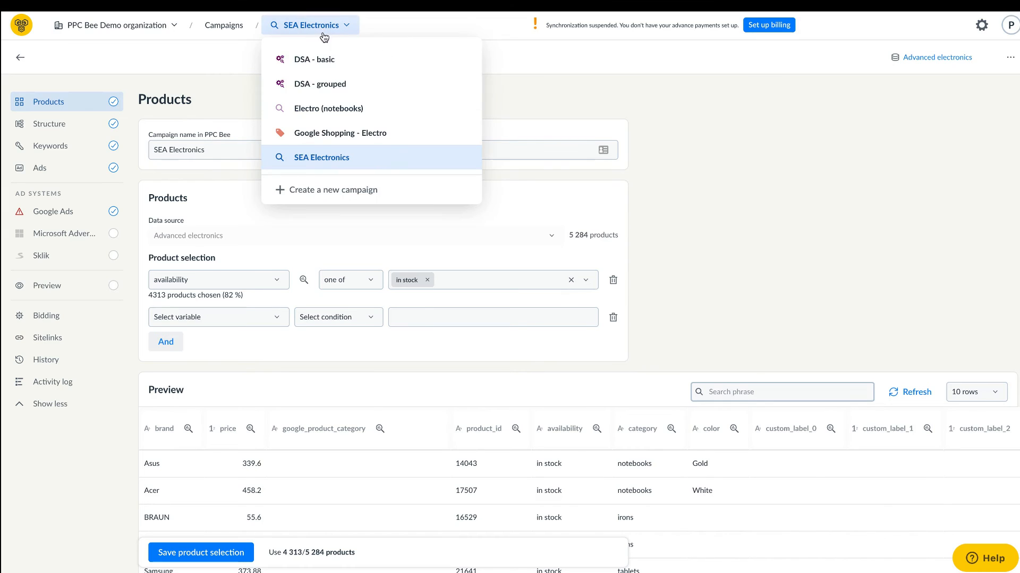
{"action": "mouse_move", "coordinate": [313, 59]}
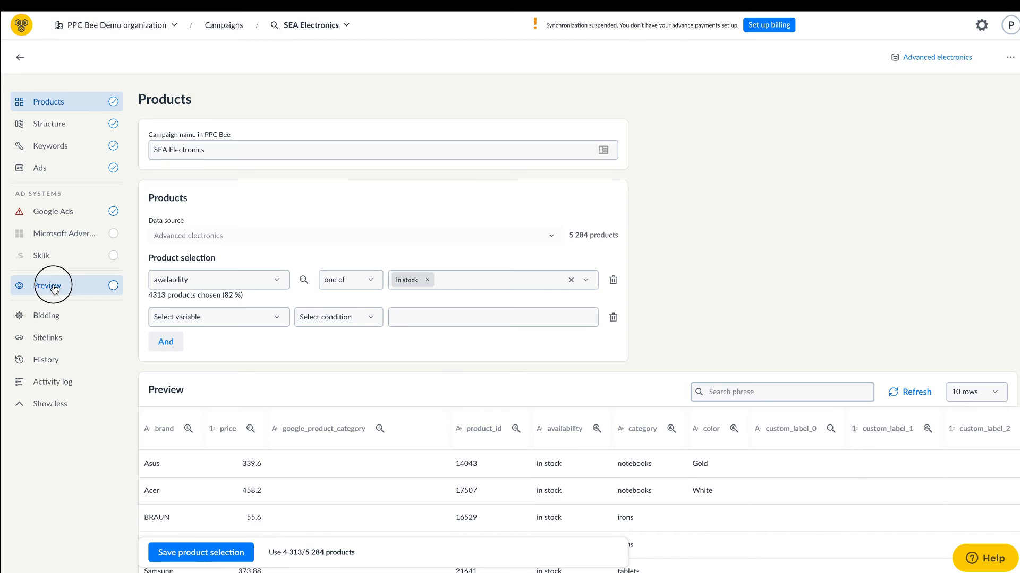
Step: Preview the generated ad groups, inspect AEG DBS 3350 #13319, and return to the Campaigns list
{"action": "left_click", "coordinate": [46, 284]}
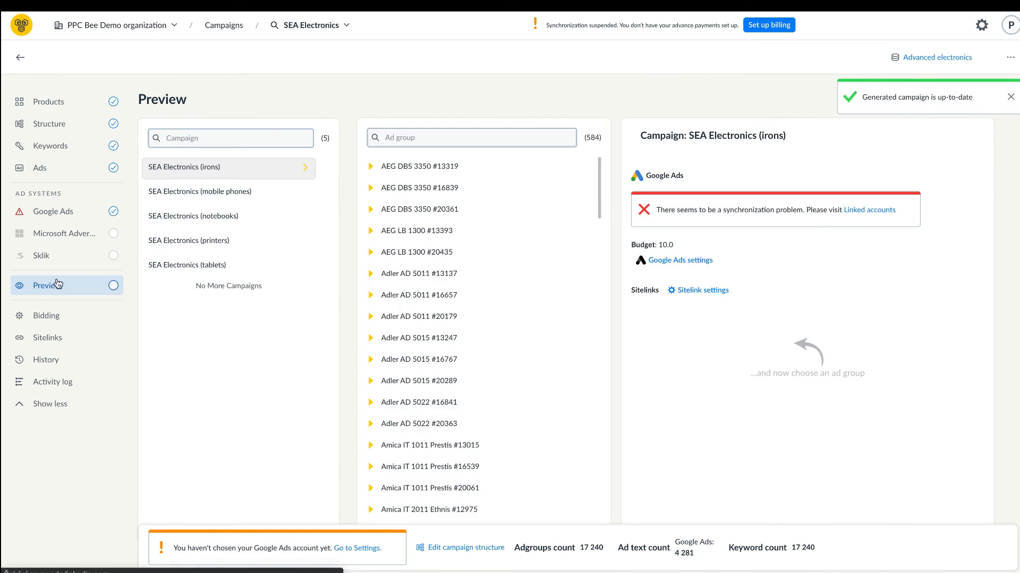
{"action": "left_click", "coordinate": [420, 166]}
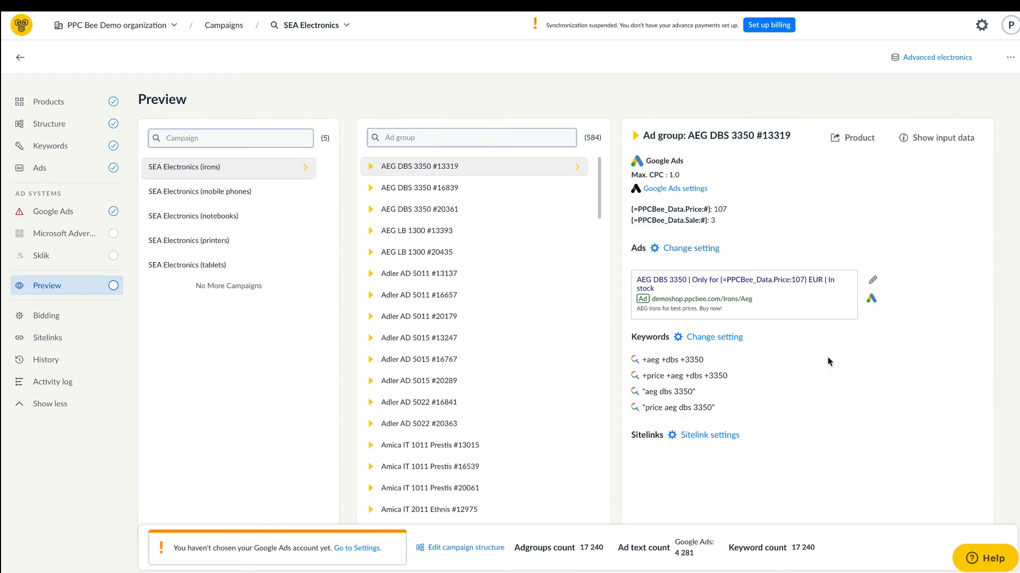
{"action": "mouse_move", "coordinate": [852, 414]}
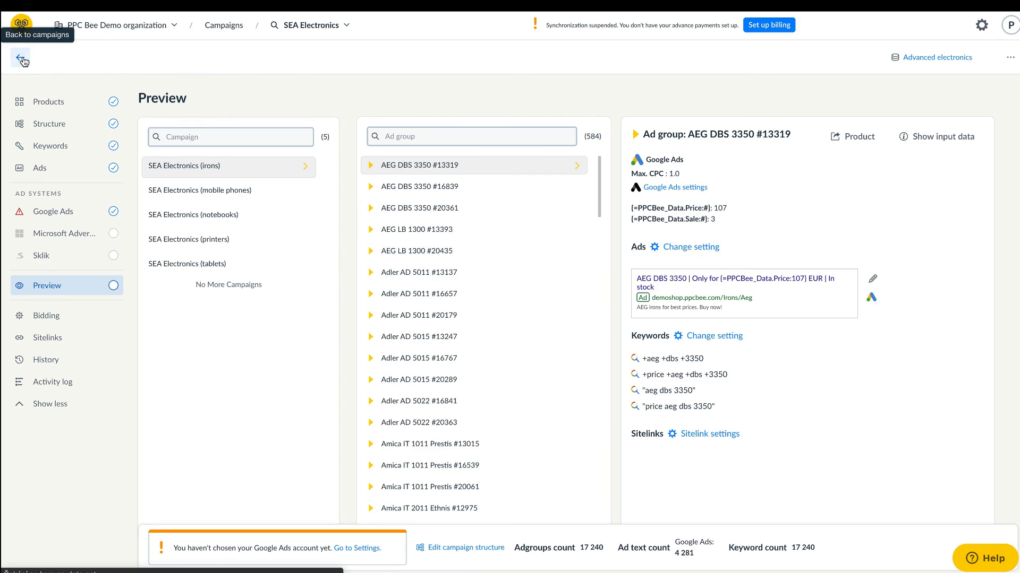
{"action": "left_click", "coordinate": [22, 59]}
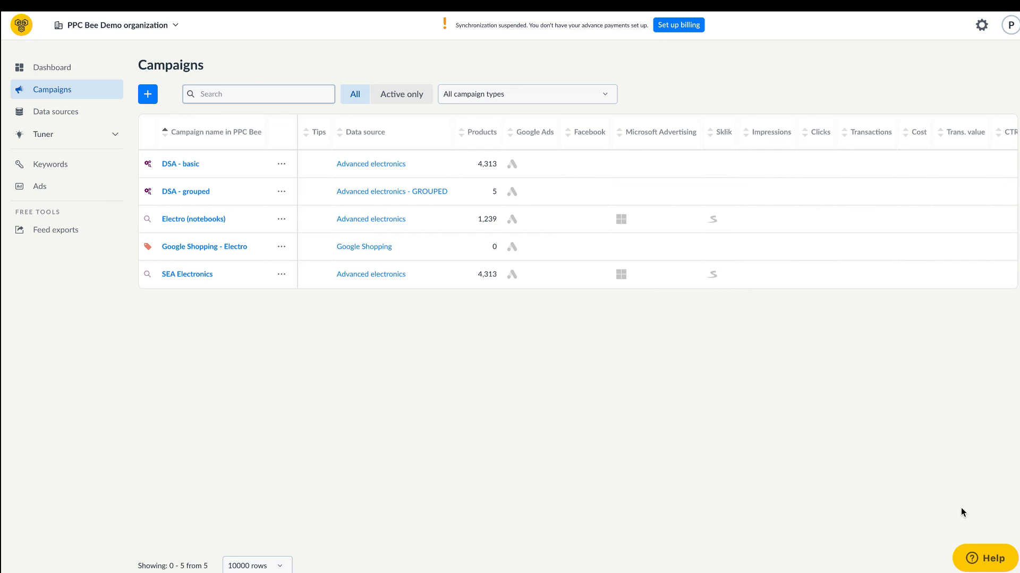
{"action": "mouse_move", "coordinate": [991, 558]}
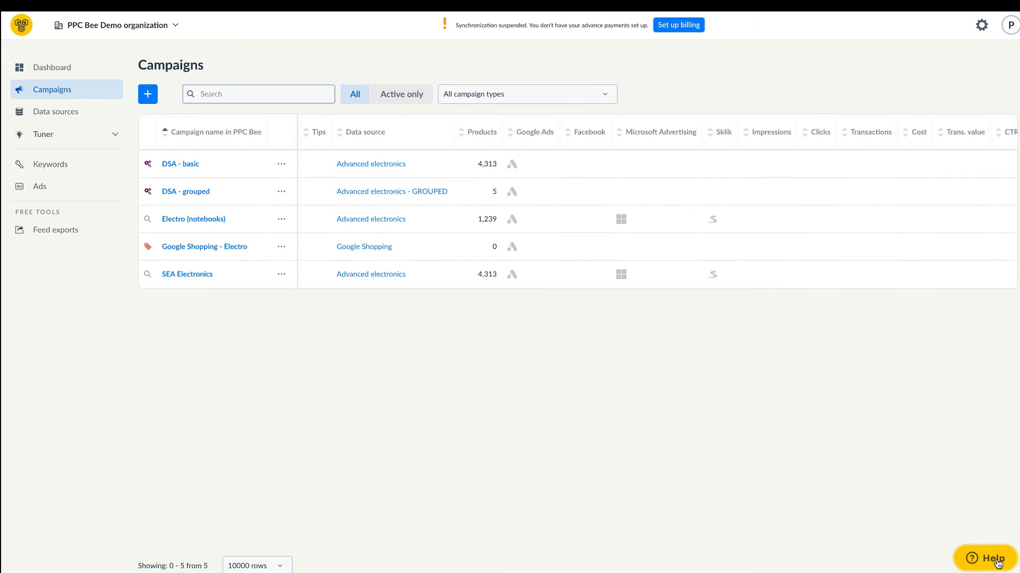